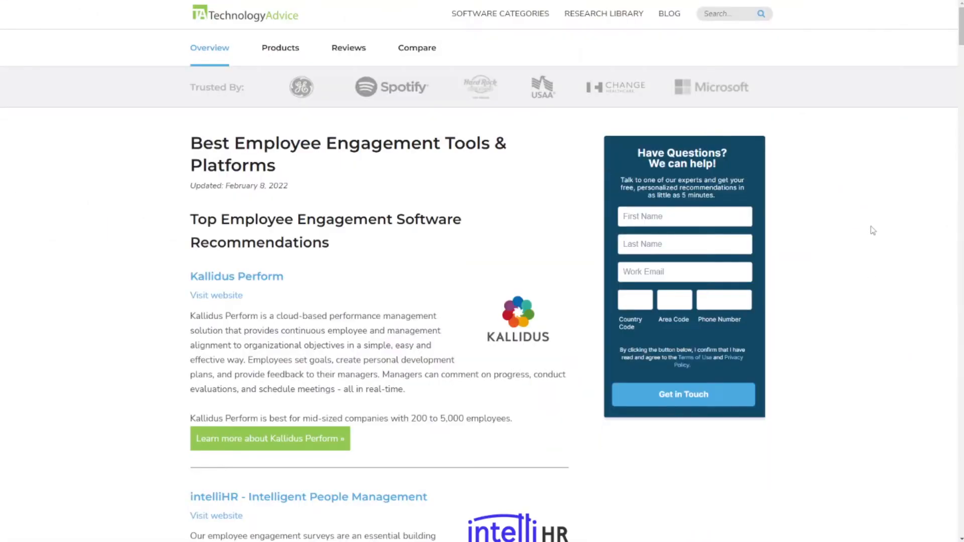
Write a CSAT tip for success about roleplaying customer scenarios with a team buddy or coach.
scroll(down, 3)
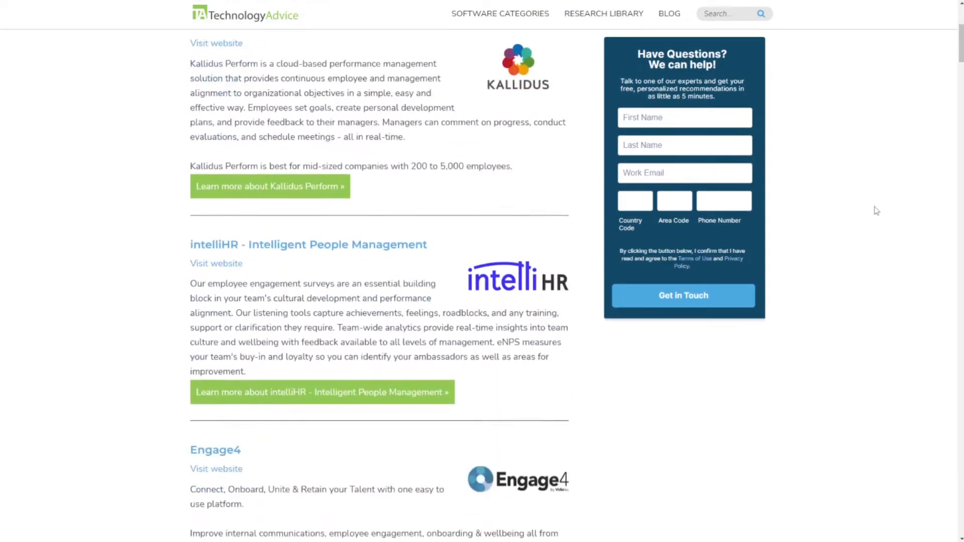
scroll(down, 3)
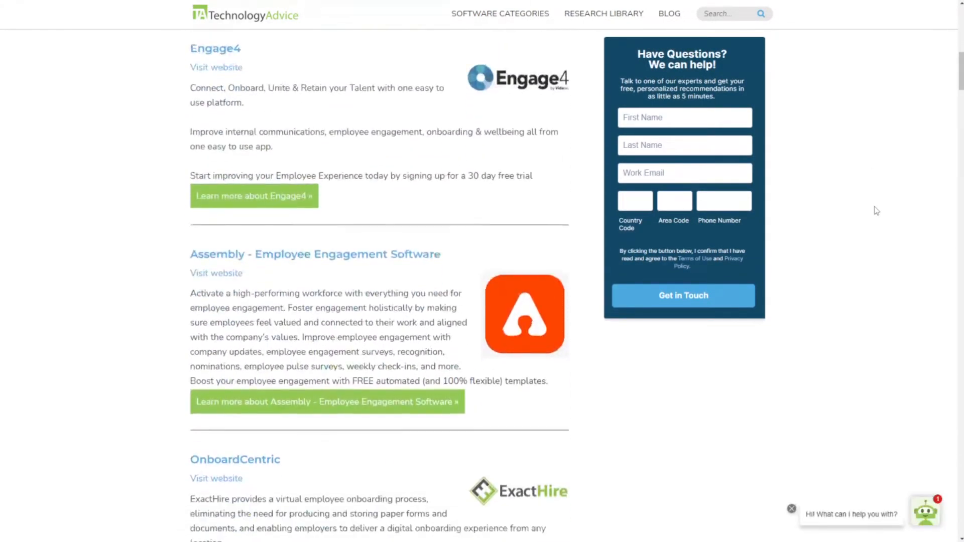
scroll(down, 3)
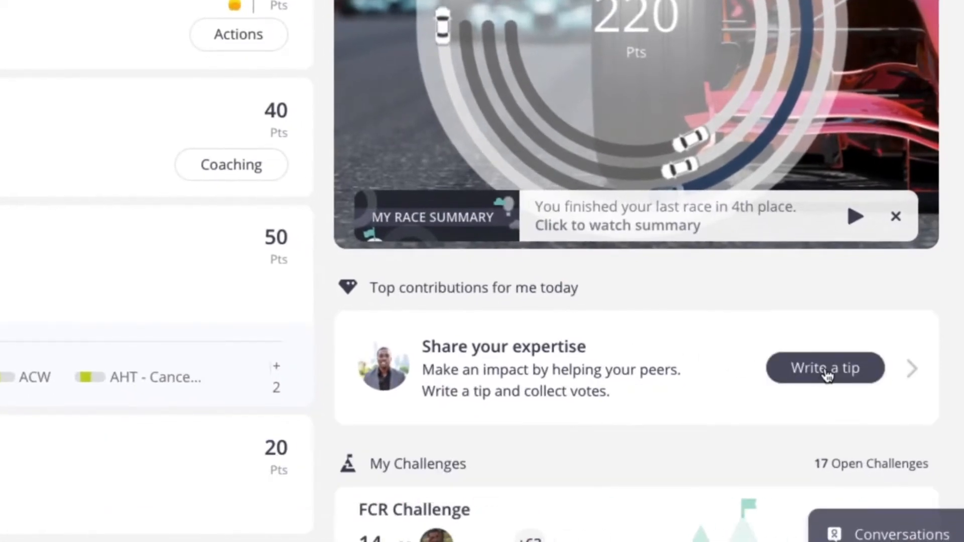
click(825, 368)
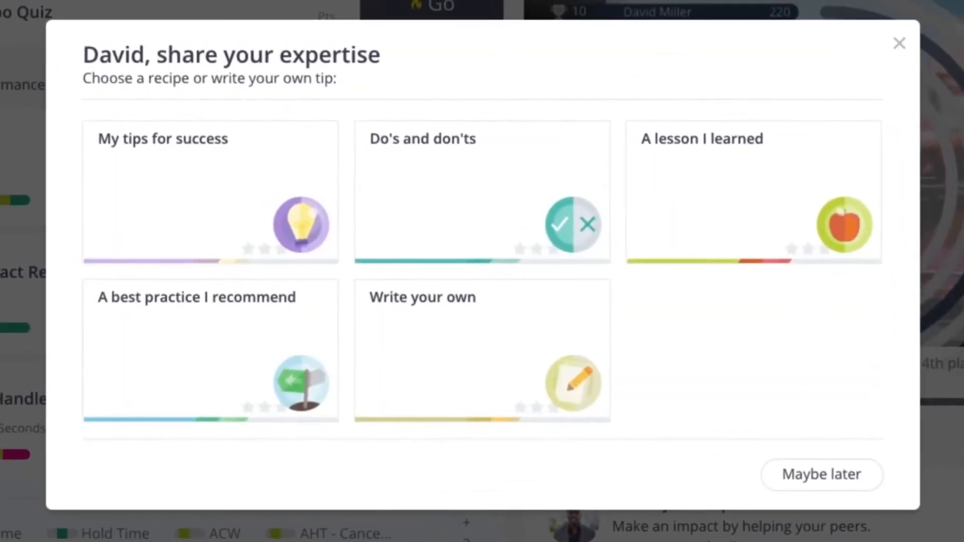
mouse_move(721, 218)
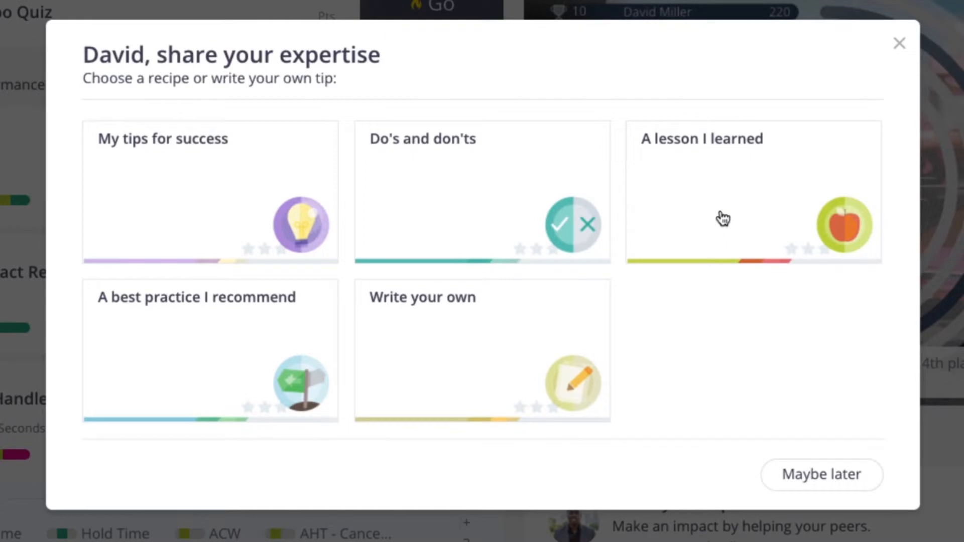
mouse_move(236, 396)
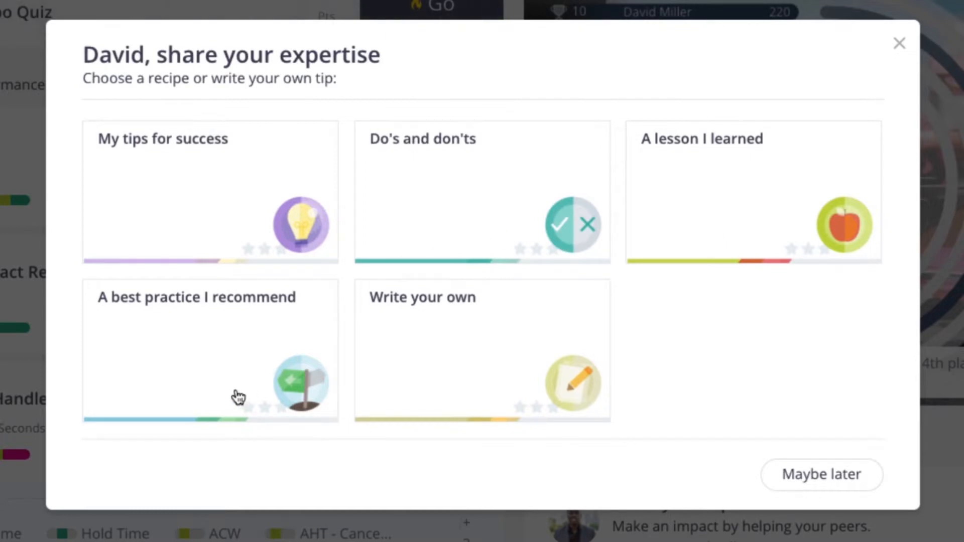
mouse_move(241, 233)
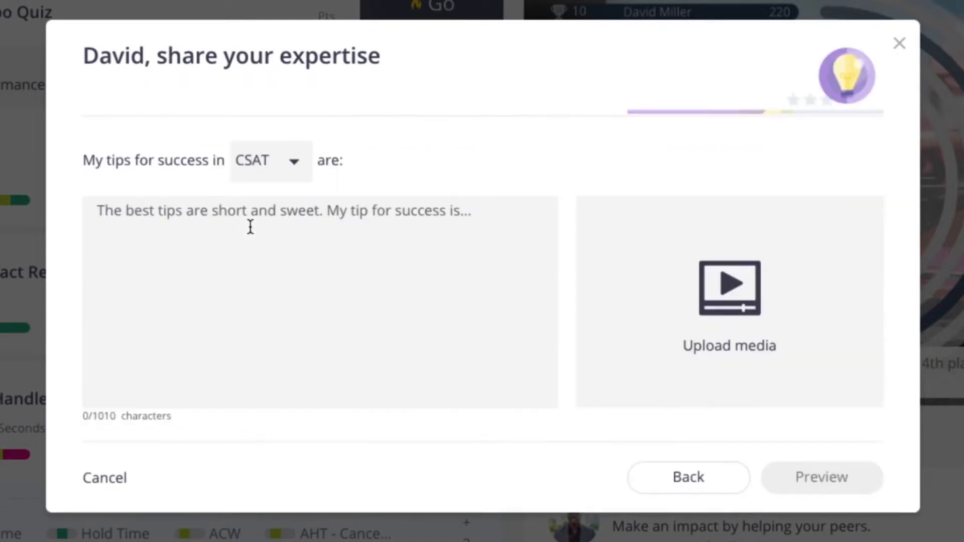
click(259, 225)
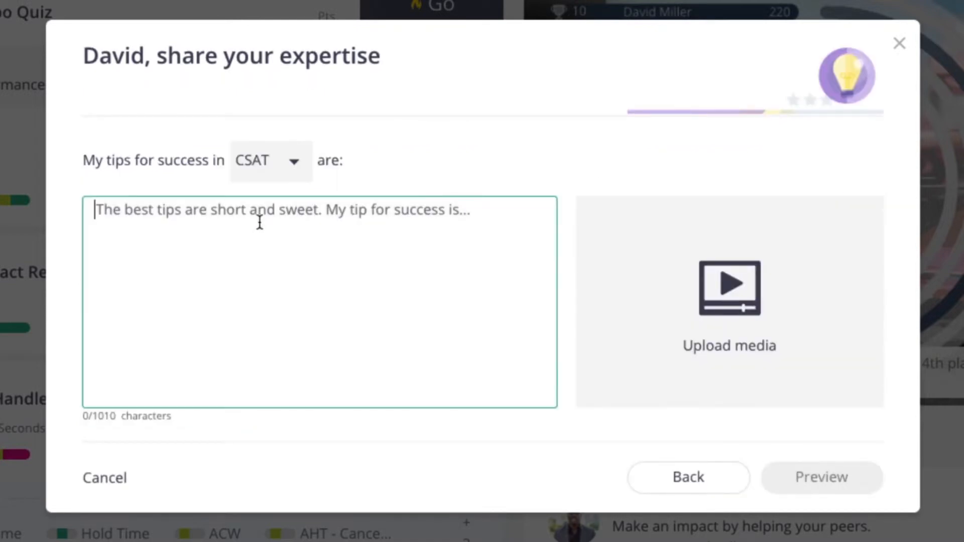
text(Try roleplaying different customer scenarios with your team buddy or coach to get practice with handling tough situations. When you run into that scenario with an actual customer, it won't be as stressful since you'll have practiced it before!)
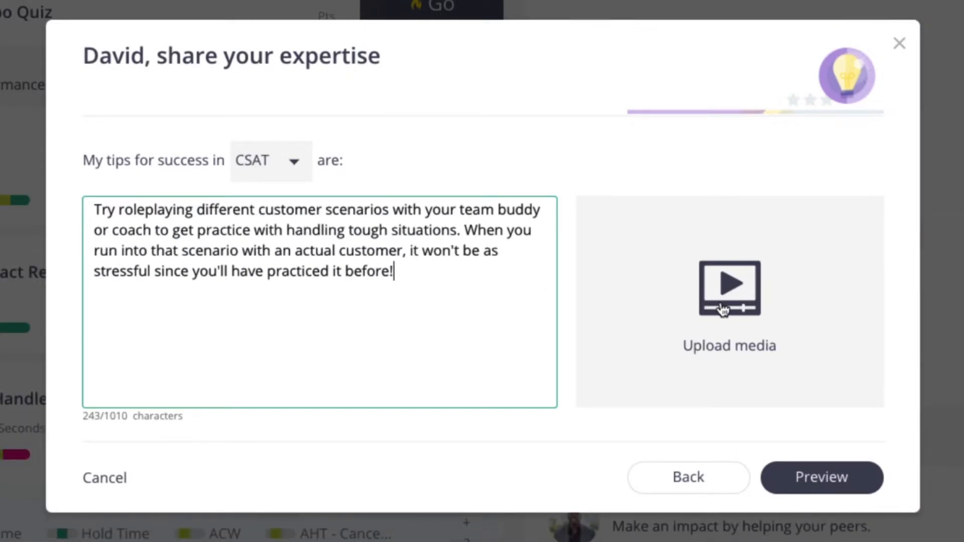
Preview the roleplaying tip, submit it for review, and dismiss the confirmation.
click(822, 477)
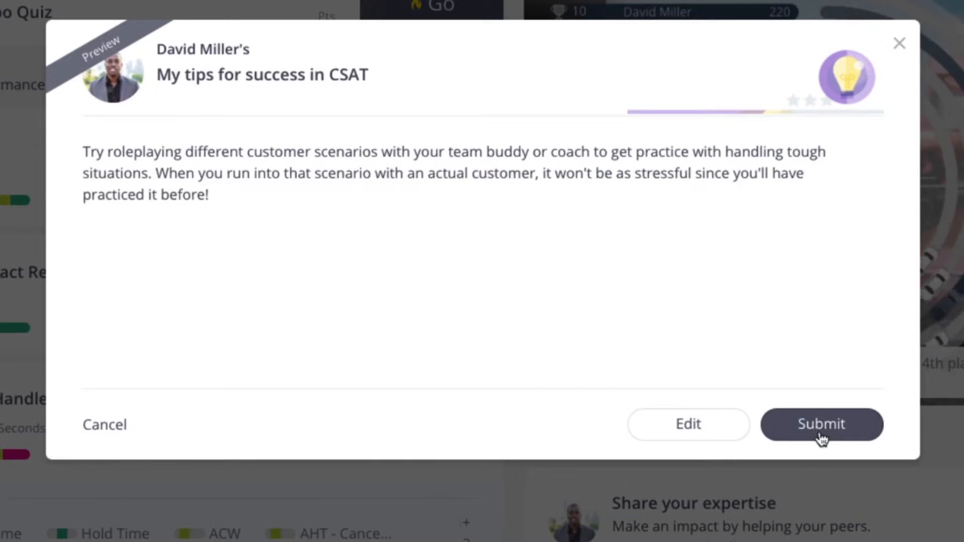
click(821, 425)
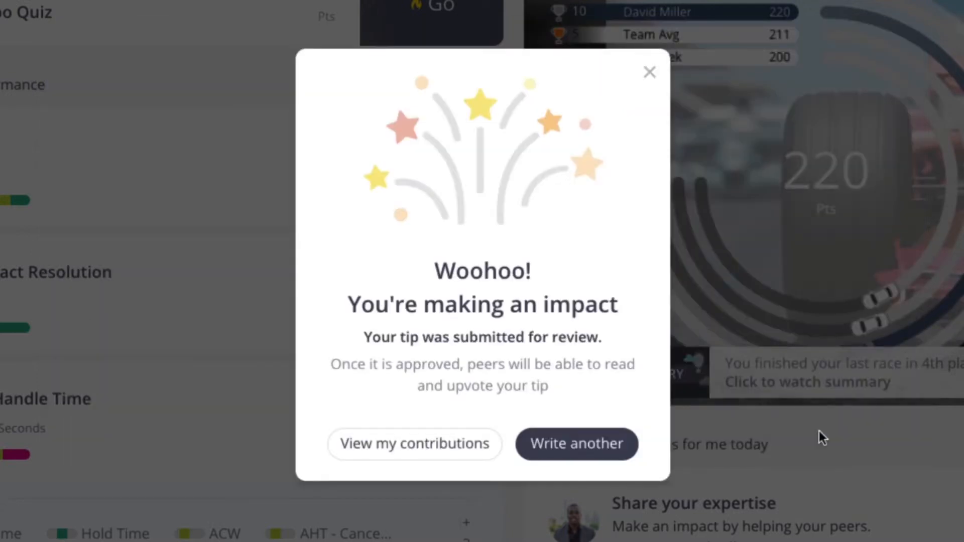
click(414, 444)
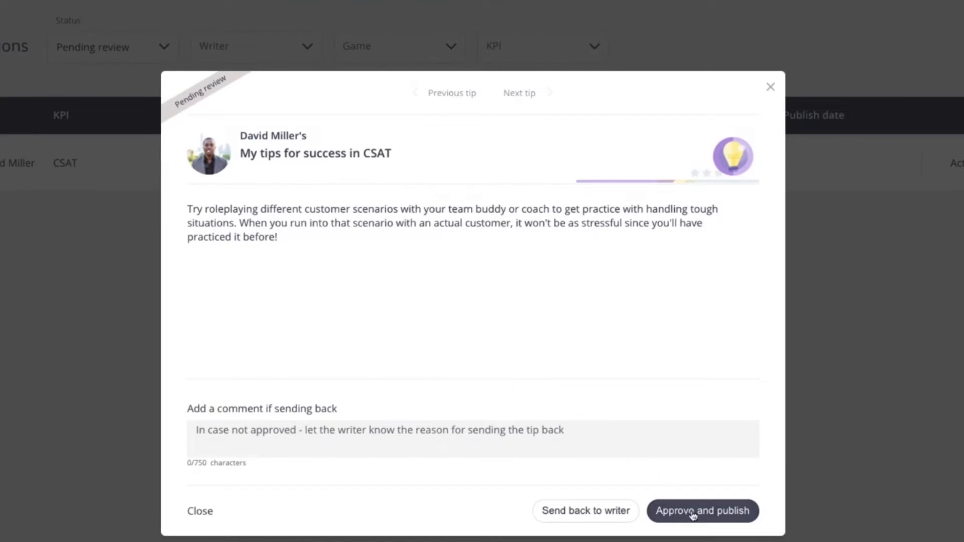
Approve and publish the CSAT roleplaying tip, then close the Well done summary.
click(703, 511)
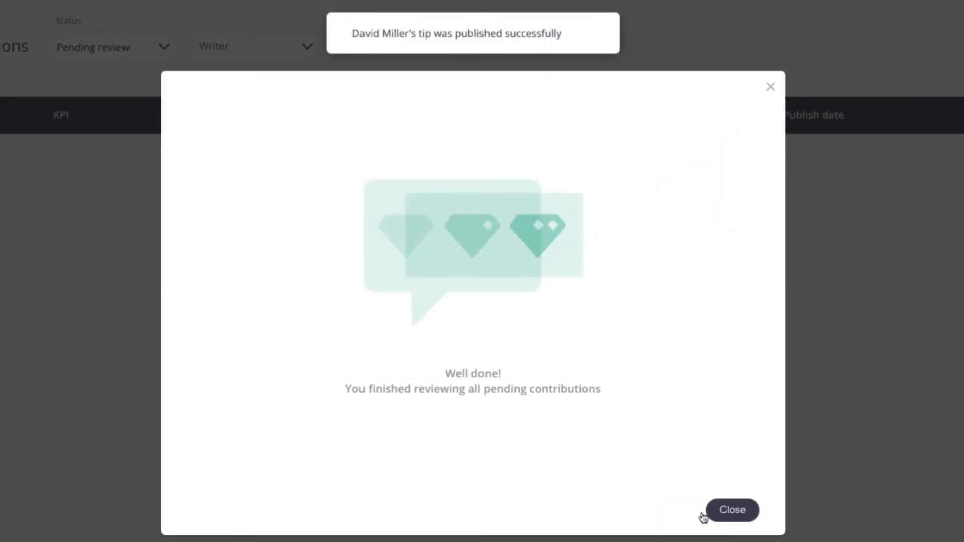
click(732, 510)
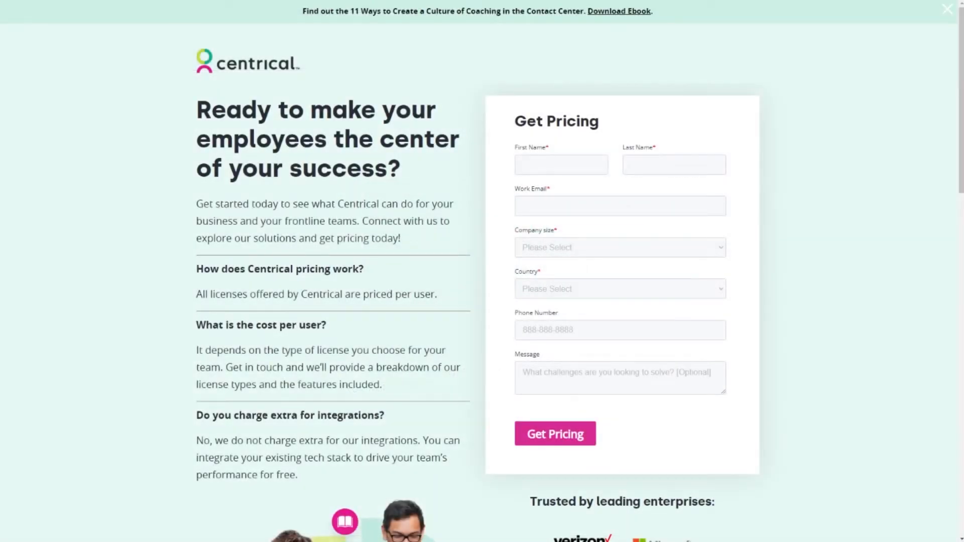
scroll(down, 3)
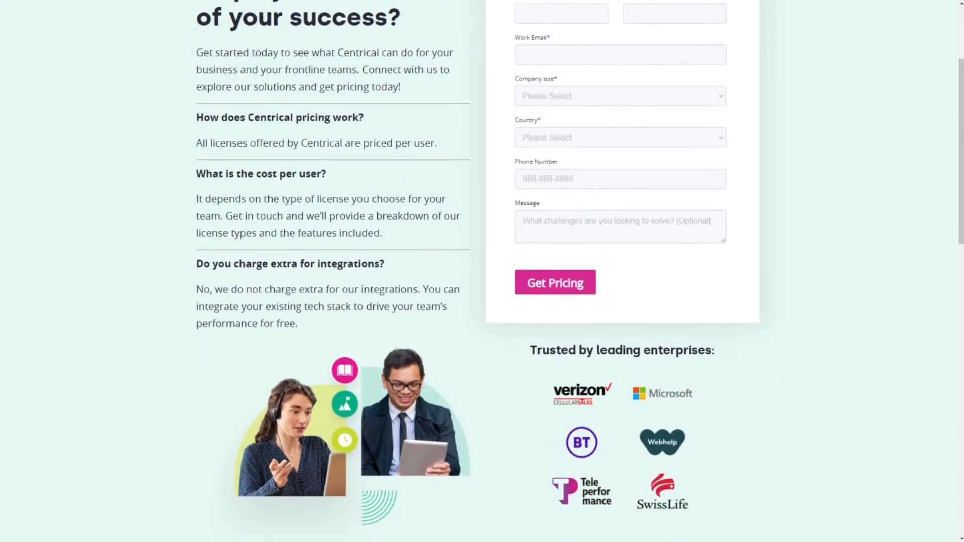
scroll(down, 3)
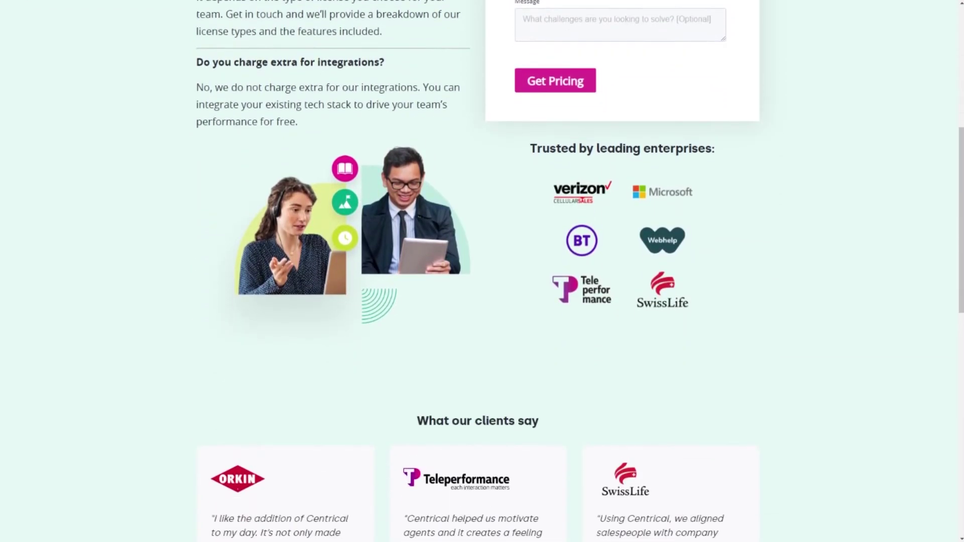
scroll(down, 3)
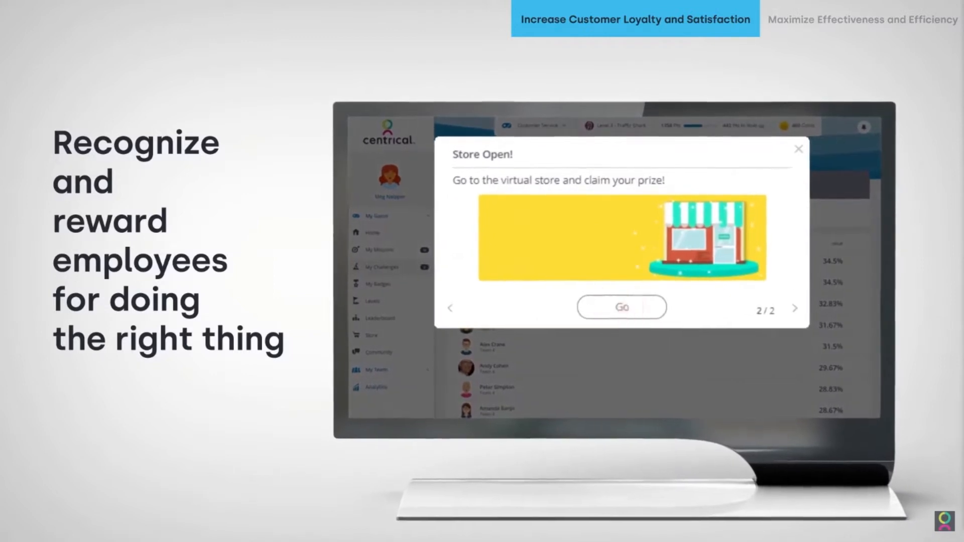
Launch the 30-point Centric Phone microlearning mission from the home screen.
click(621, 307)
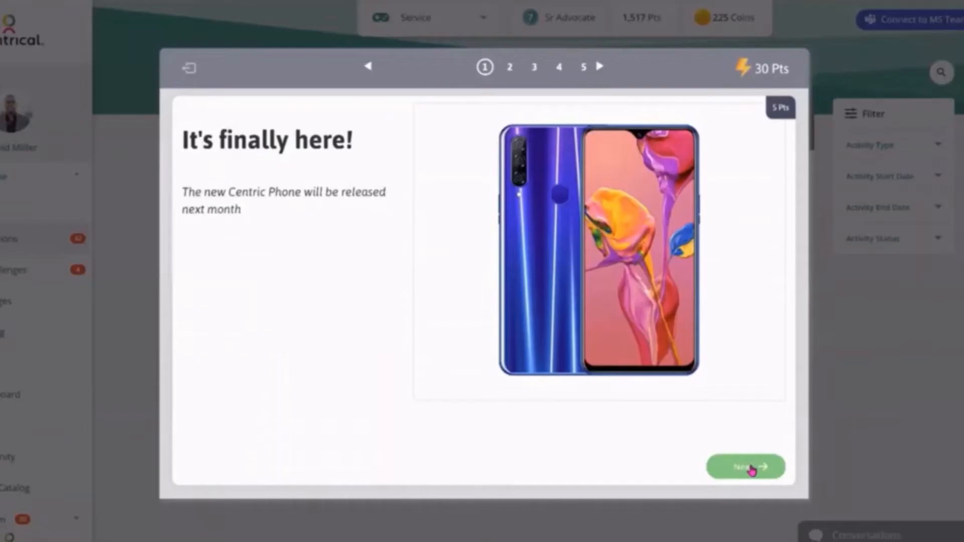
Advance through the Centric Phone slides, answering 6.1 inch for display size.
click(746, 469)
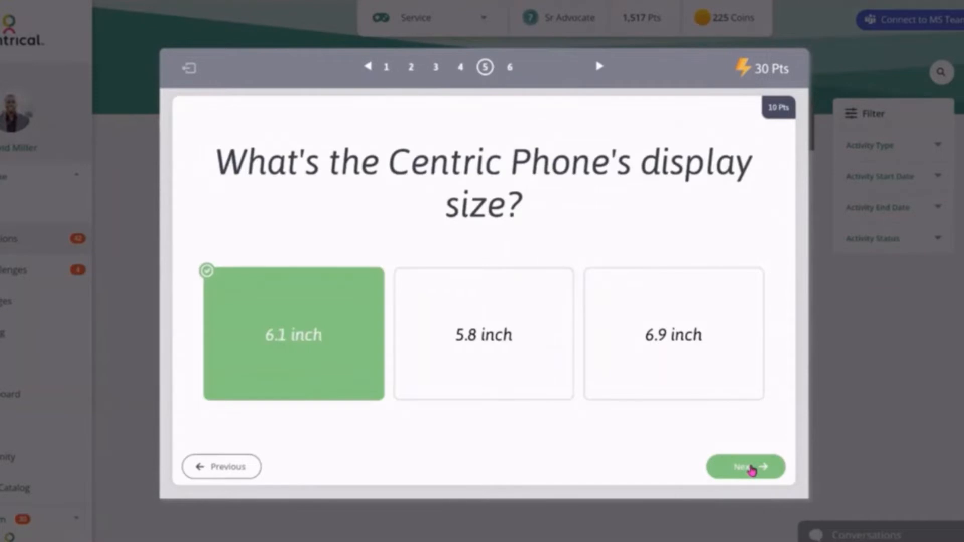
click(745, 466)
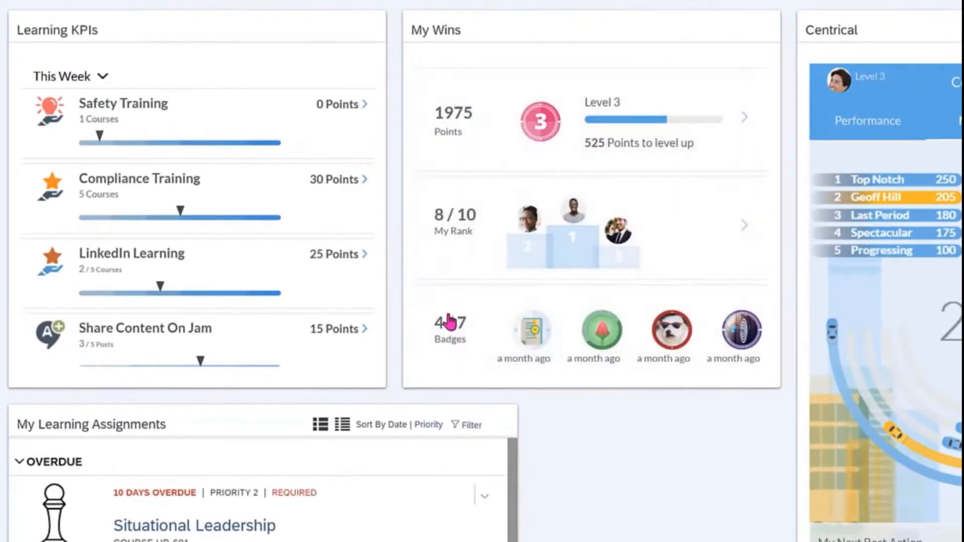
click(449, 326)
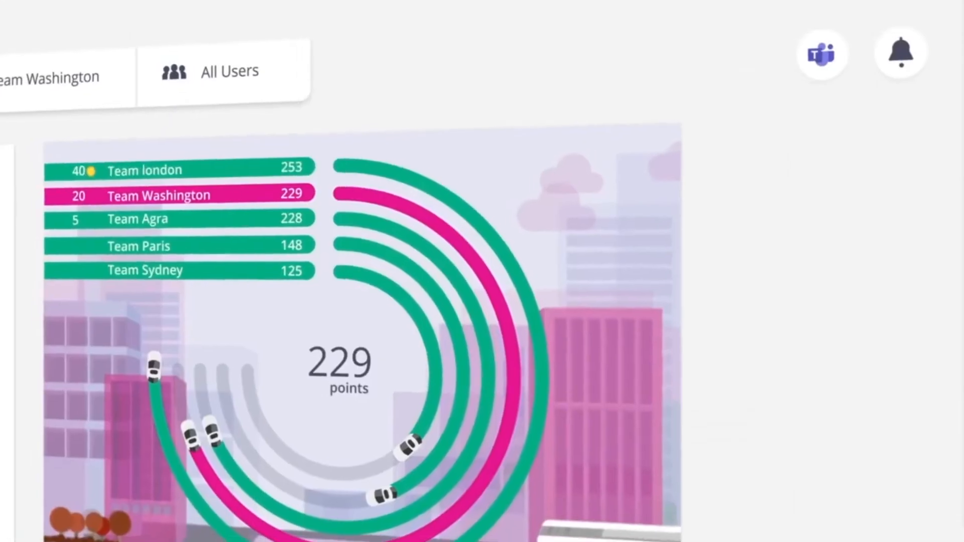
Open the CSAT KPI from the home dashboard to view its performance trend.
click(901, 51)
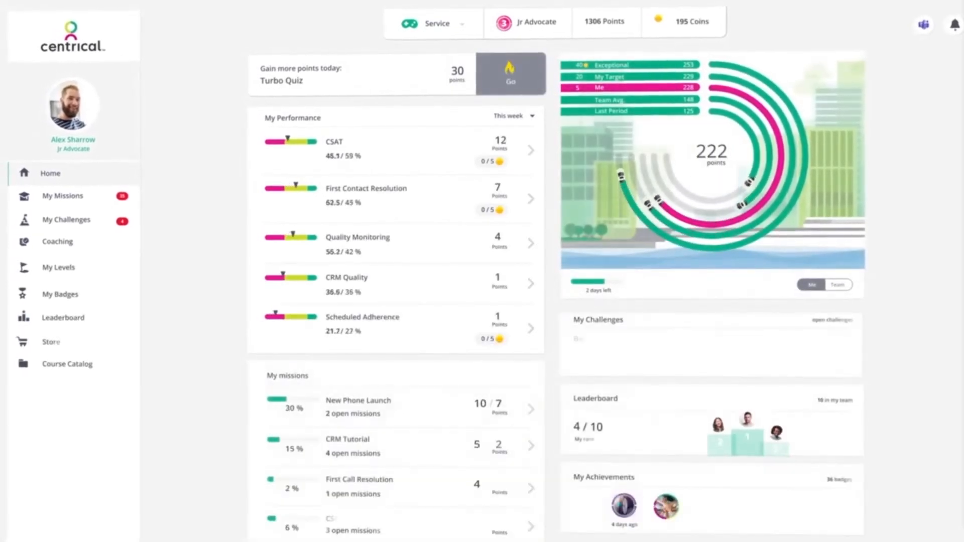
click(334, 141)
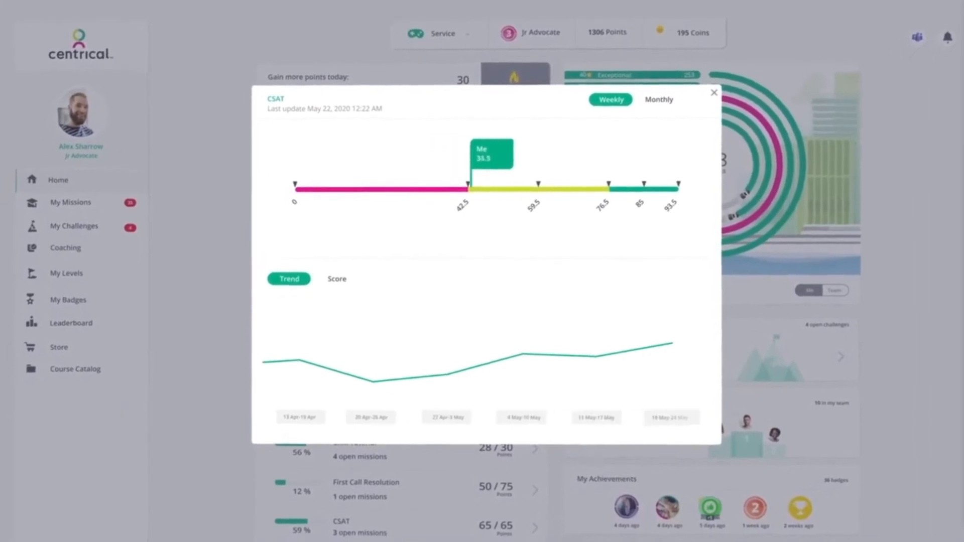
click(714, 92)
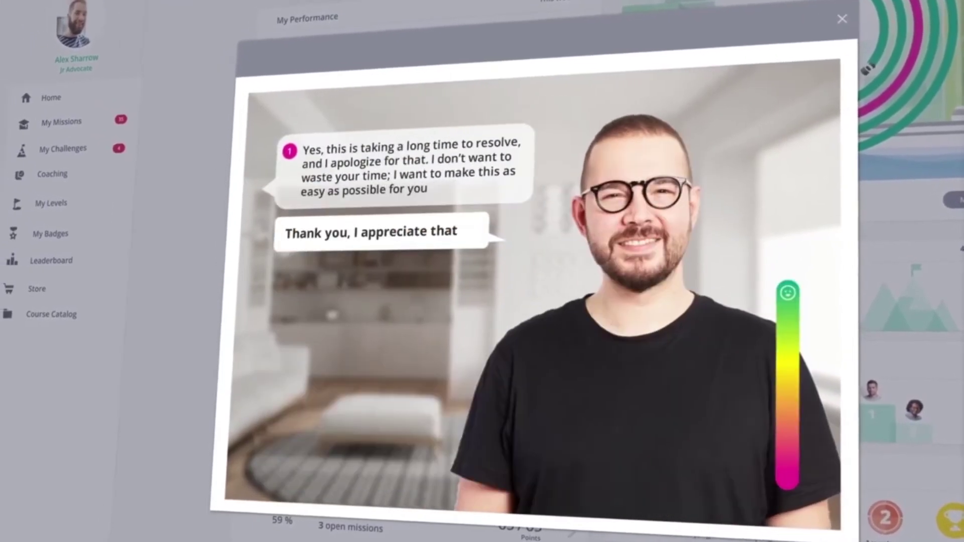
Open a coaching conversation simulation and a microlearning mission slide.
click(840, 17)
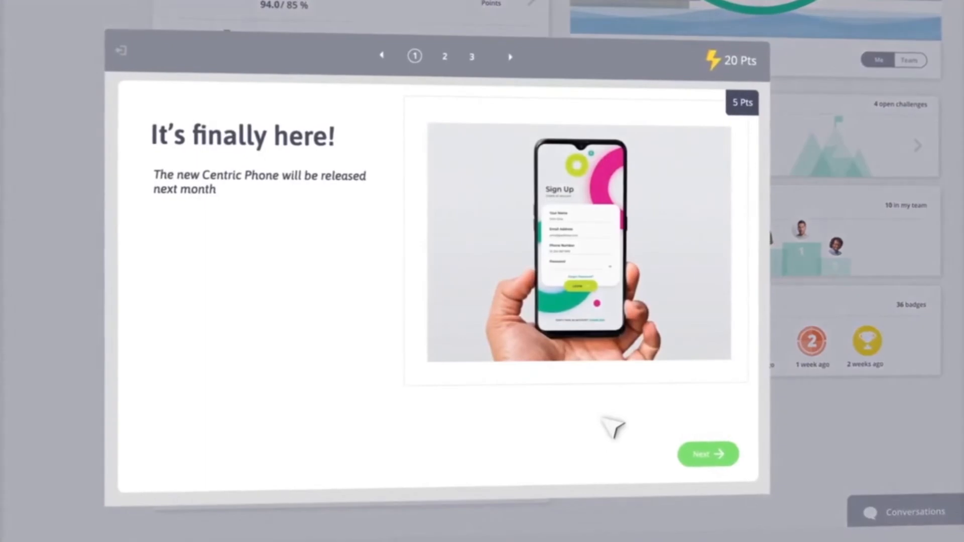
click(707, 453)
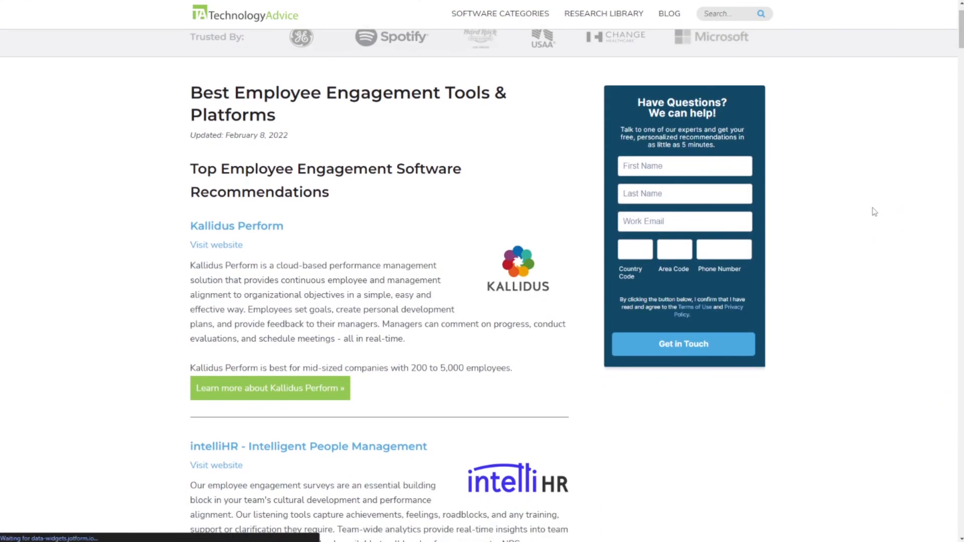
scroll(down, 3)
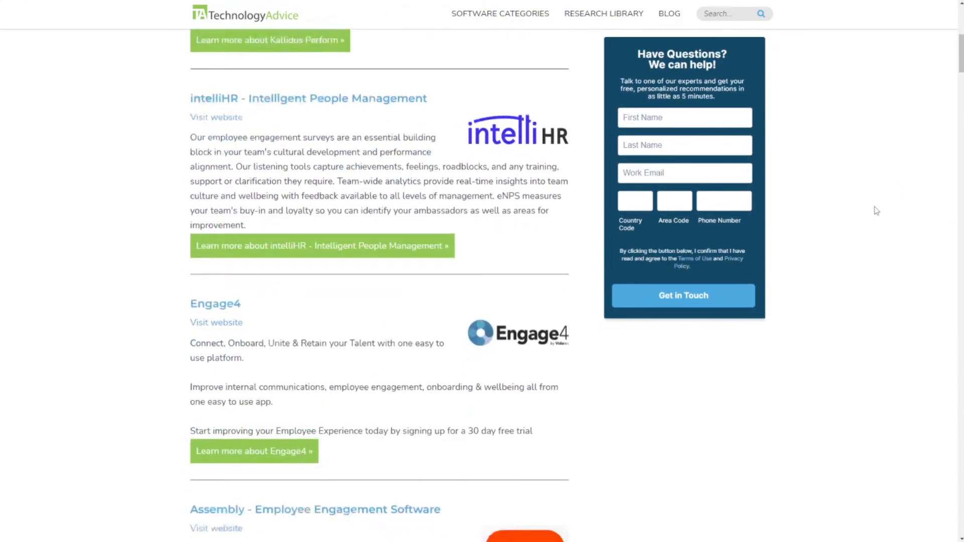
scroll(down, 3)
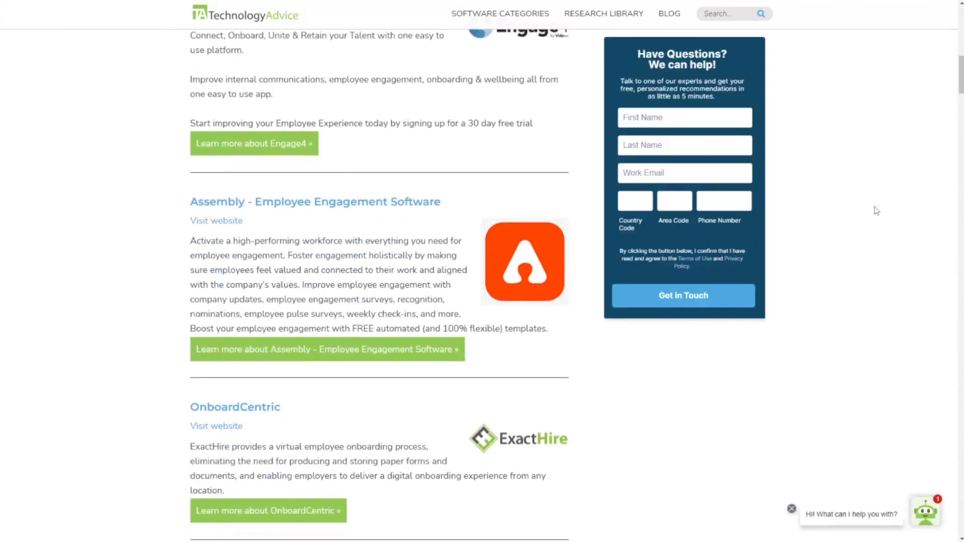